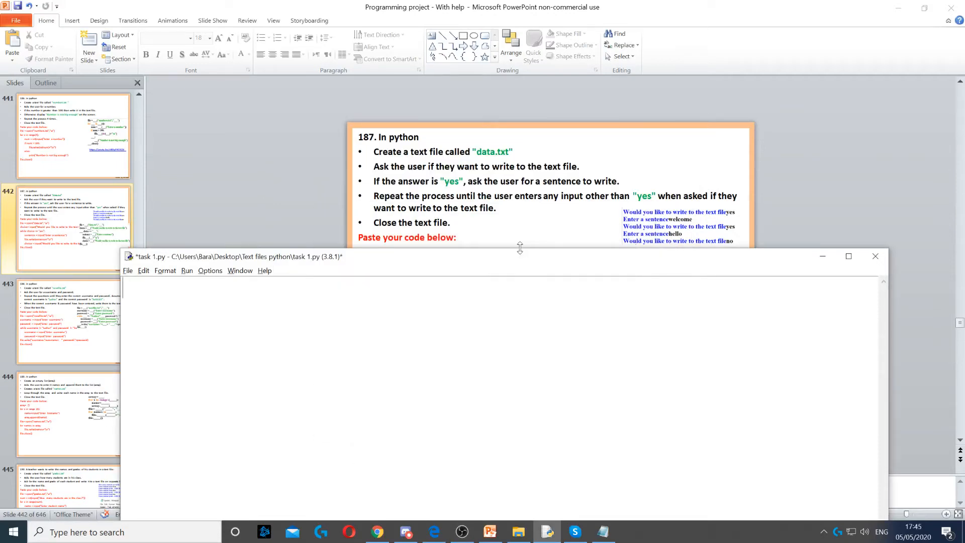
Step: Write the first line file = open("data.txt","w") to open data.txt for writing
{"action": "type", "text": "file = open(\"data.txt\",\"w\")"}
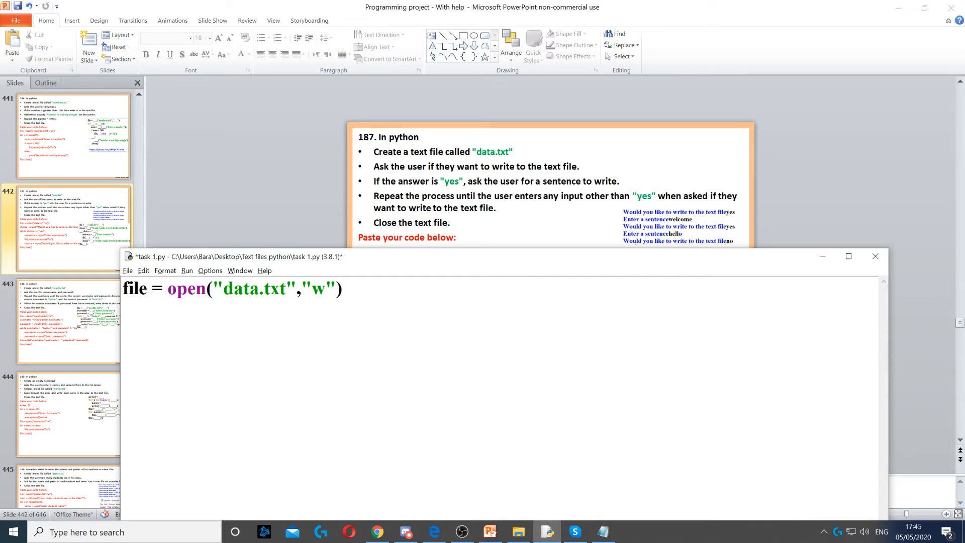
{"action": "double_click", "coordinate": [186, 288]}
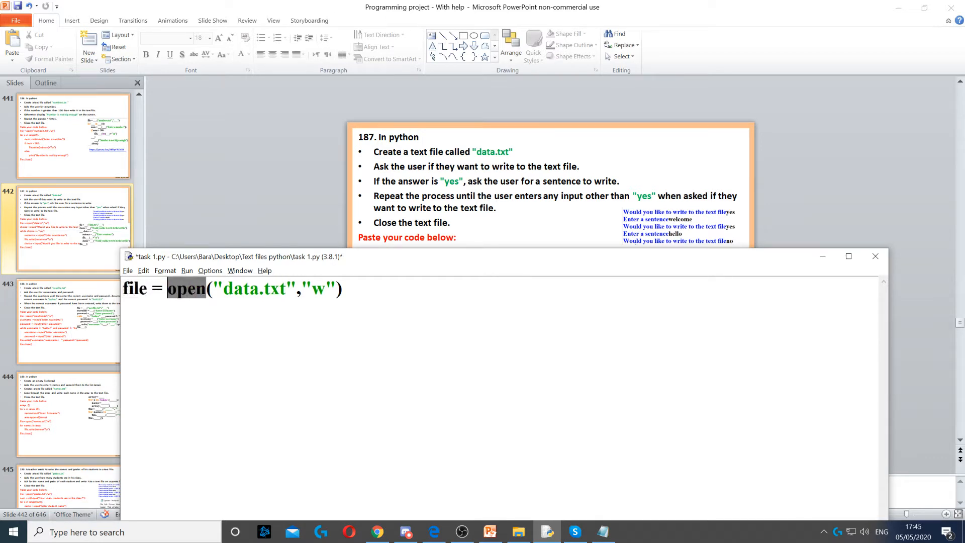
{"action": "double_click", "coordinate": [256, 289]}
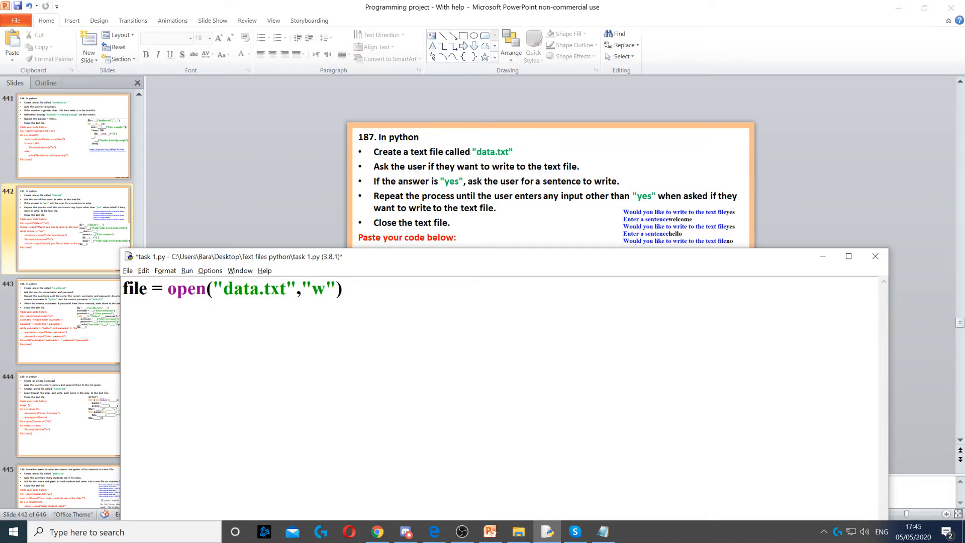
Step: Add choice= input("Would you like to write to the text file") on the second line
{"action": "type", "text": "choice= input(\"Would you like to write to the text file\")"}
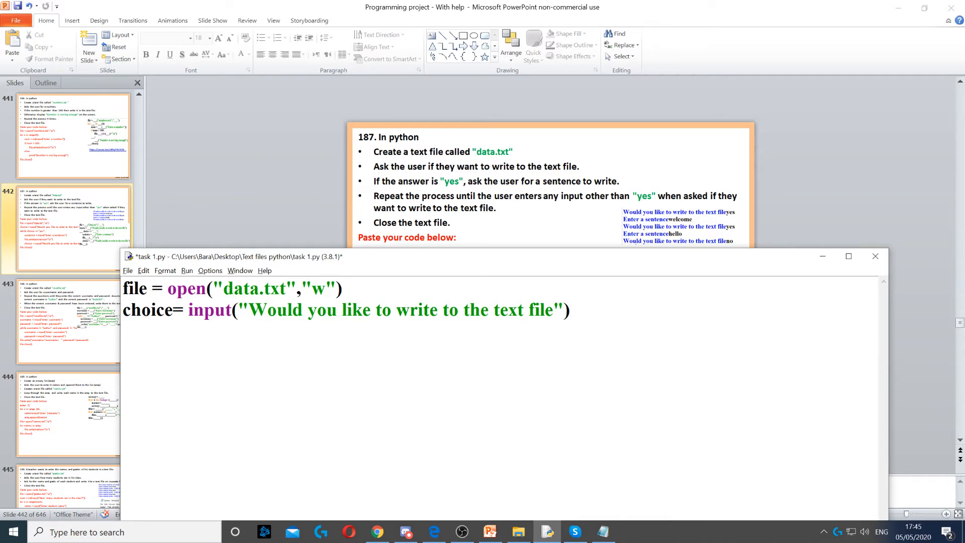
Step: Add while choice == "yes": with sentence = input("Enter a sentence") indented inside
{"action": "type", "text": "while choice == \"yes\":"}
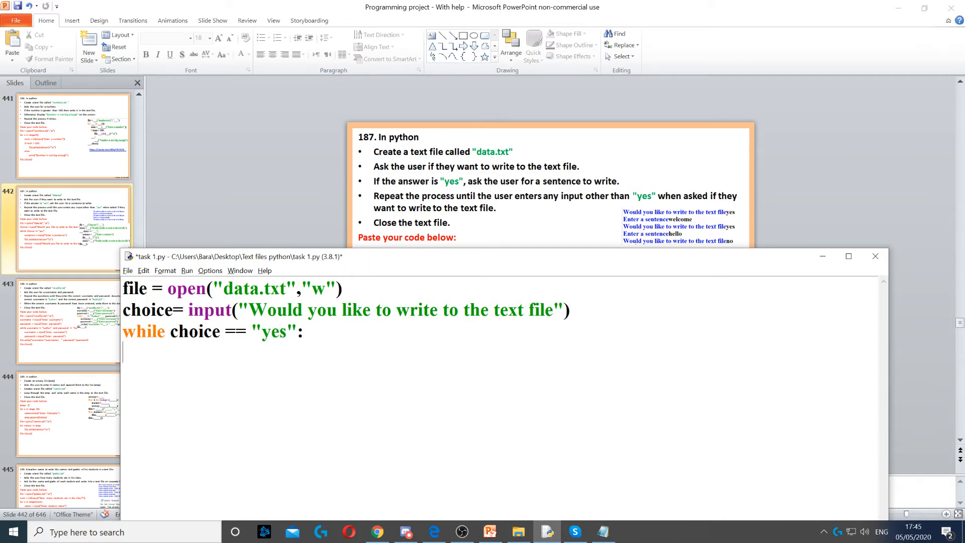
{"action": "left_click_drag", "start_coordinate": [171, 331], "coordinate": [293, 331]}
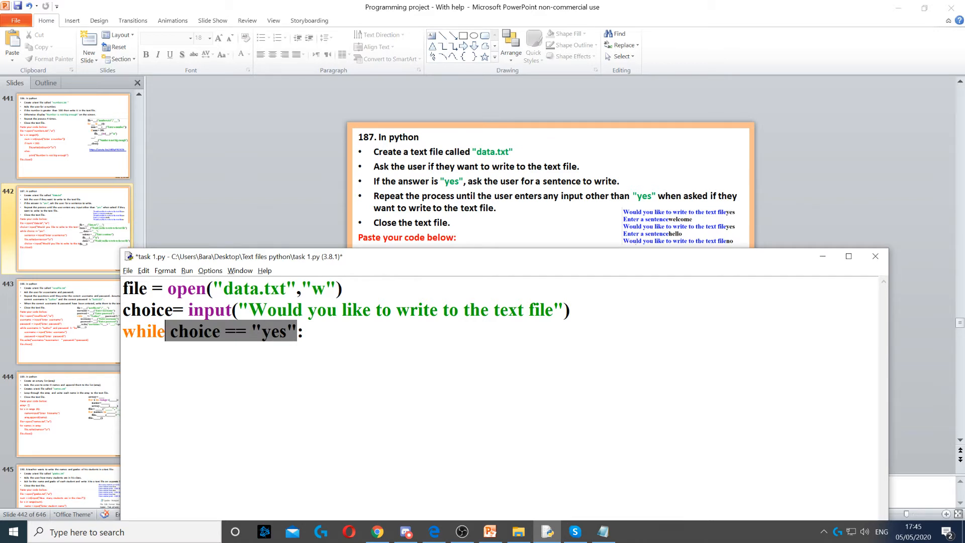
{"action": "type", "text": "sentence = input(\"Enter a sentence\")"}
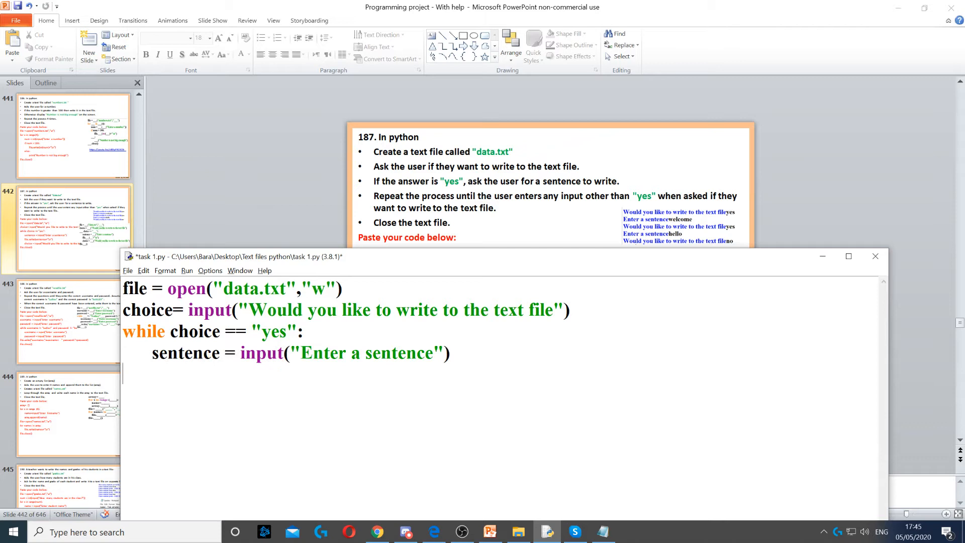
{"action": "double_click", "coordinate": [185, 353]}
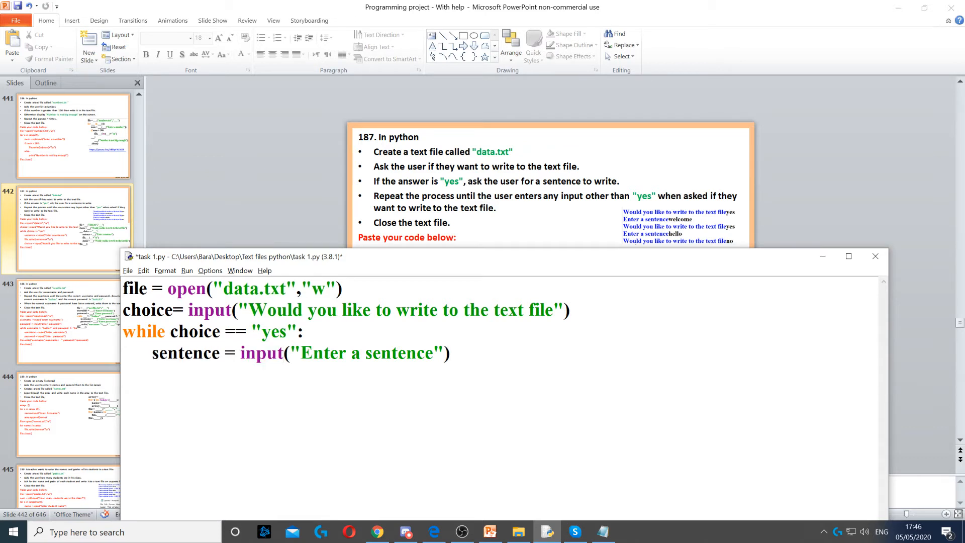
Step: Inside the loop add file.write(sentence+"\n") and re-ask choice = input("Would you like to write to the text file")
{"action": "type", "text": "file.write(sentence+\"\\n\")"}
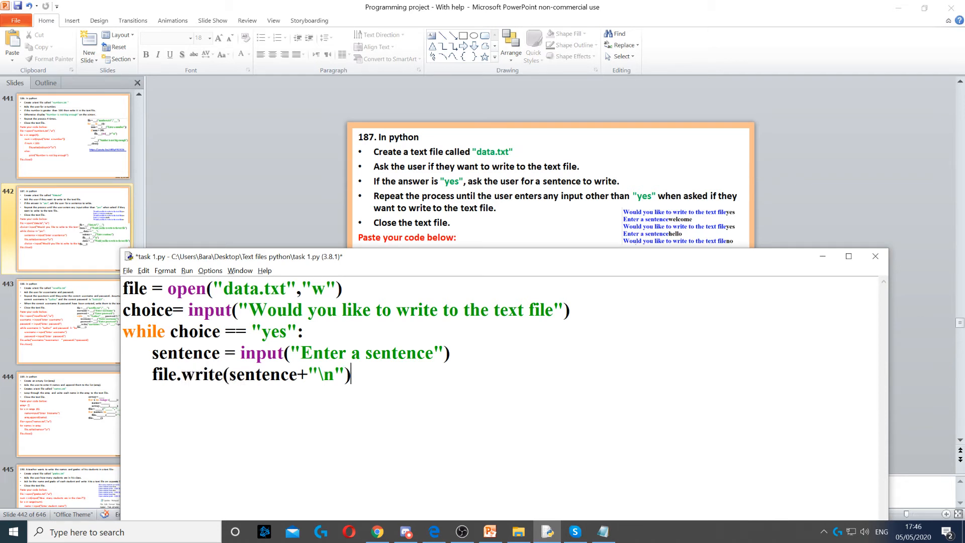
{"action": "type", "text": "choice = input(\"Would you like to write to the text file\")"}
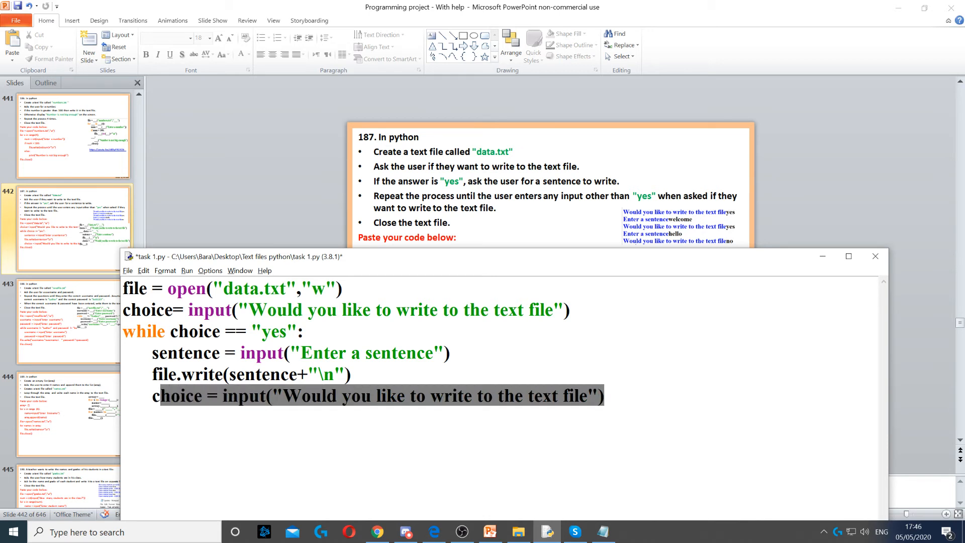
{"action": "left_click", "coordinate": [209, 395]}
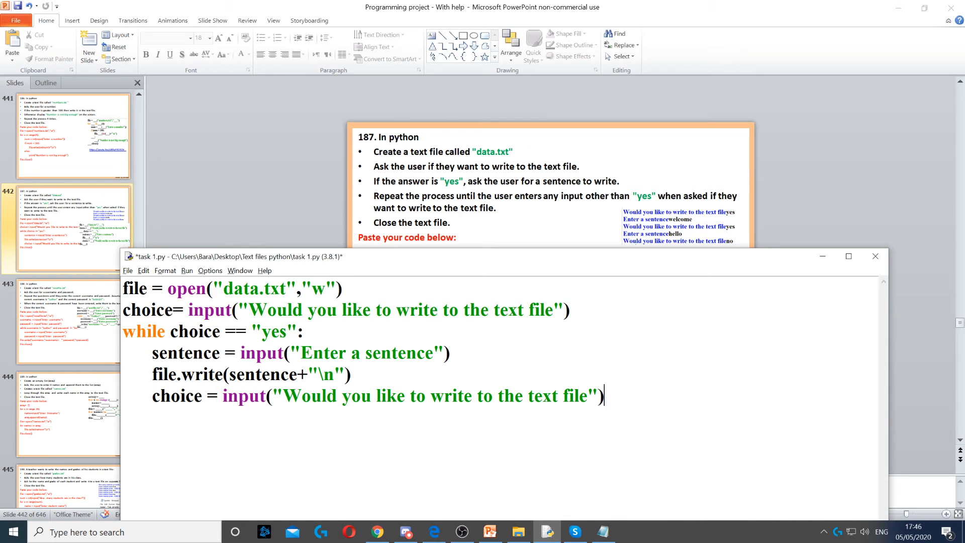
Step: End the script with an unindented file.close() after the loop
{"action": "type", "text": "file.close()"}
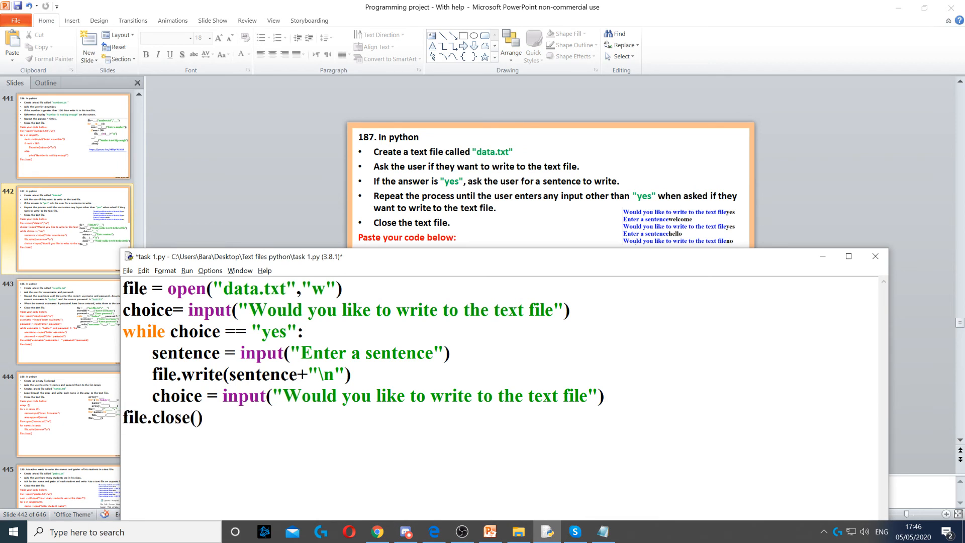
{"action": "left_click", "coordinate": [202, 417]}
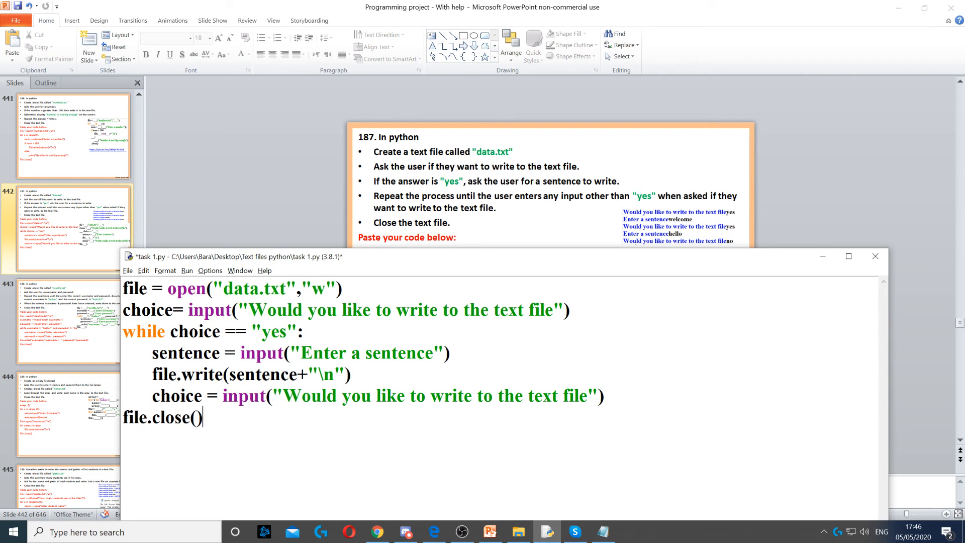